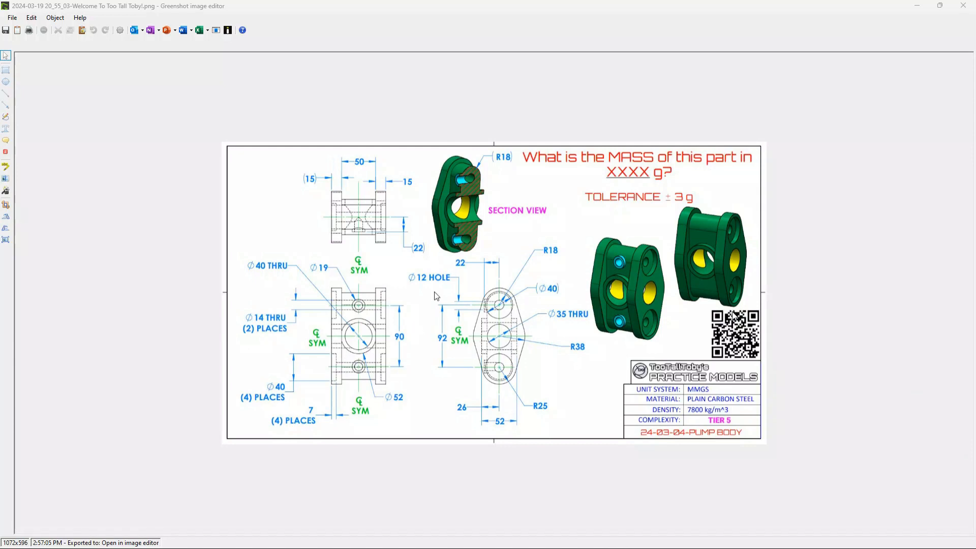
mouse_move(487, 207)
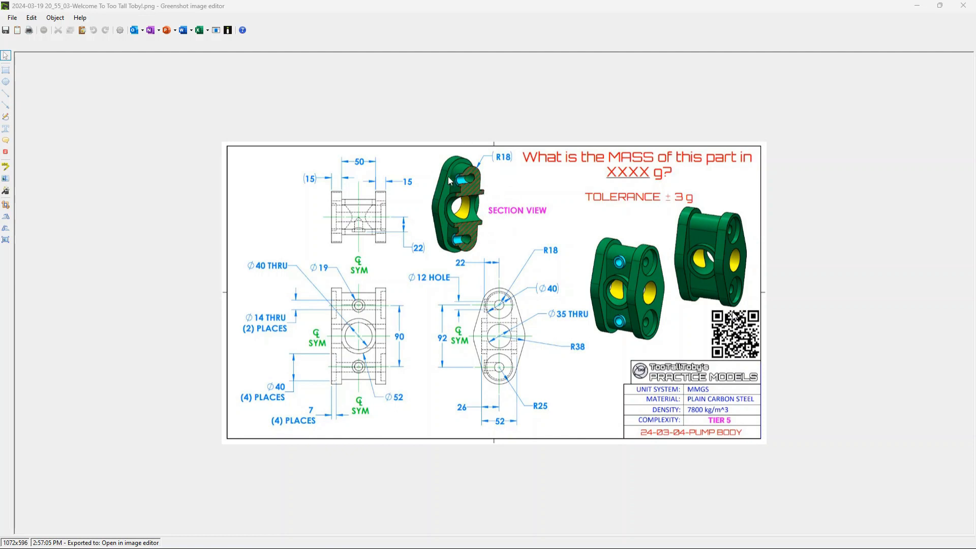
mouse_move(496, 197)
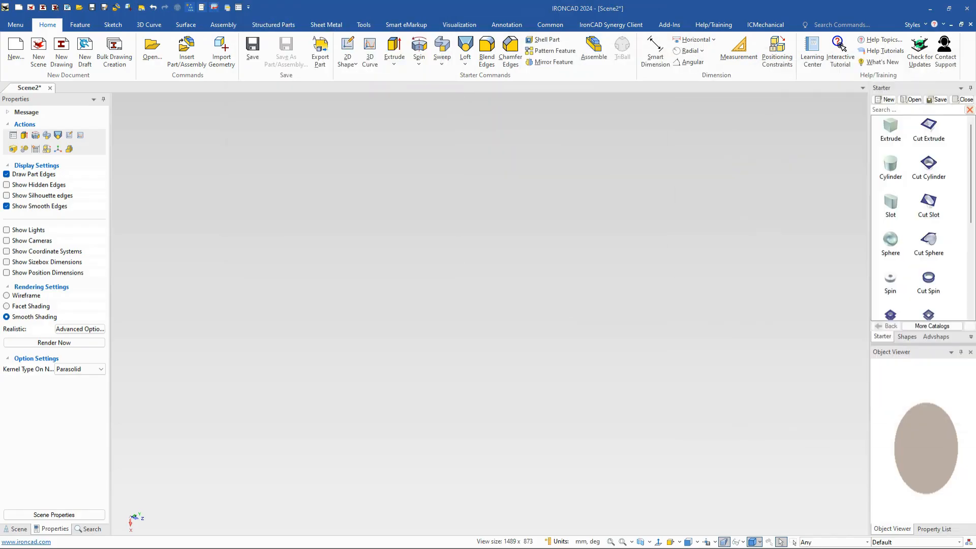
mouse_move(833, 235)
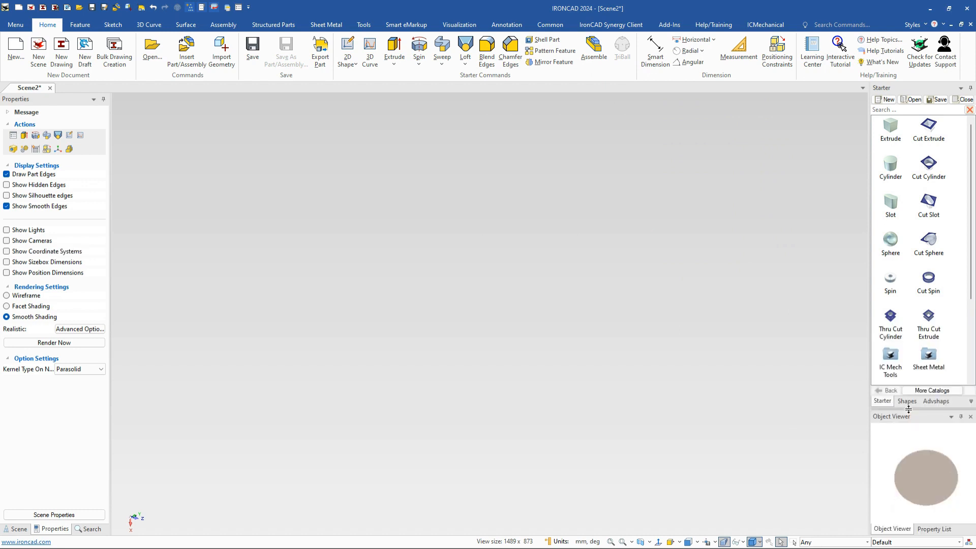
Place a Starter-catalog Slot shape and resize its length to 92+36, width 36.
click(891, 202)
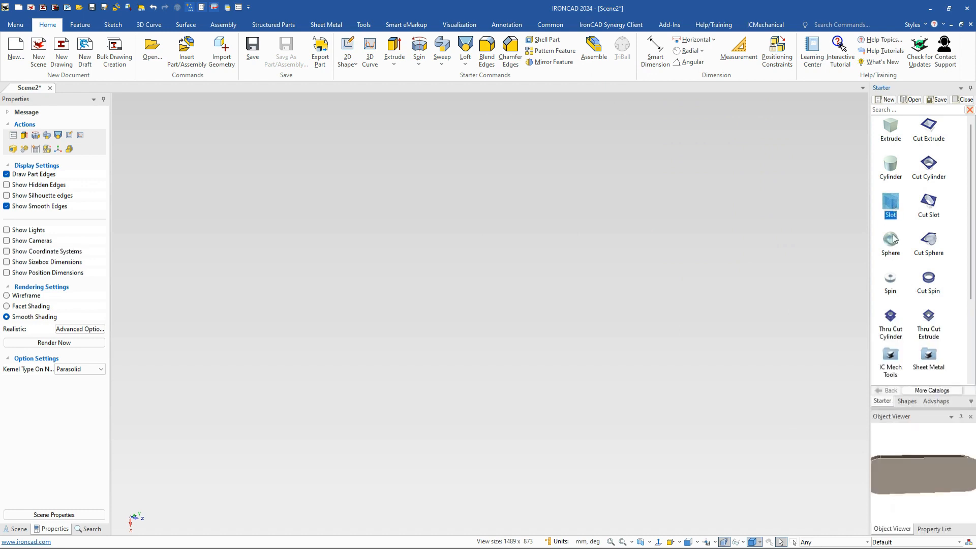
click(890, 206)
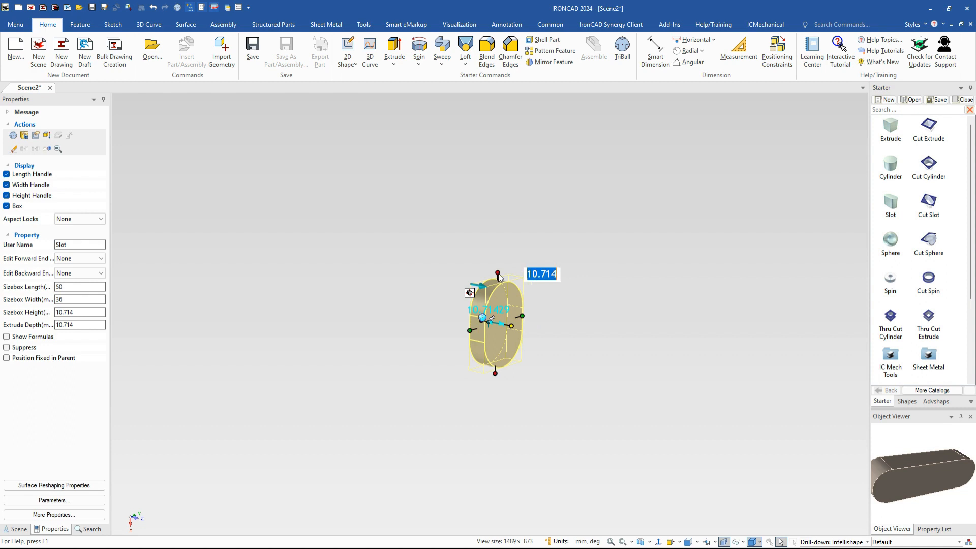
drag(498, 274, 495, 215)
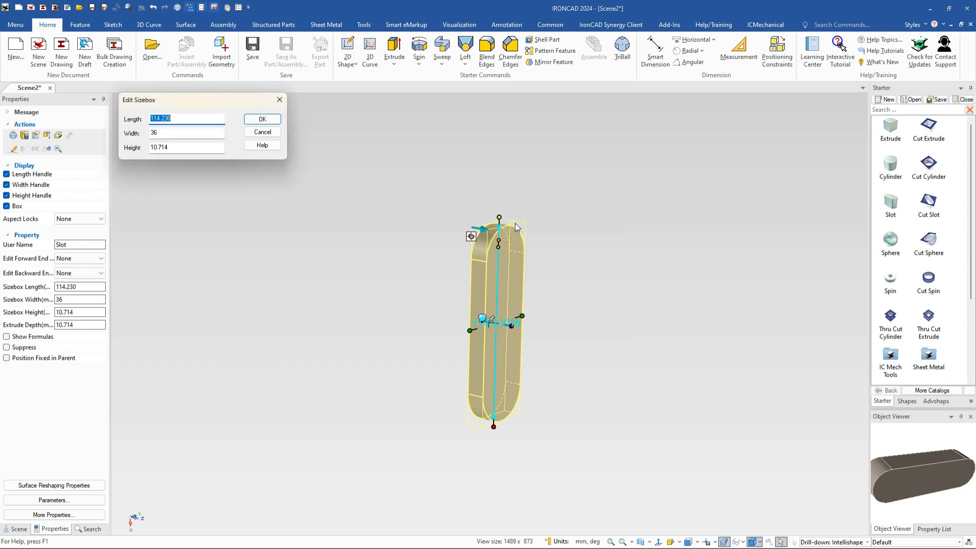
text(92+36)
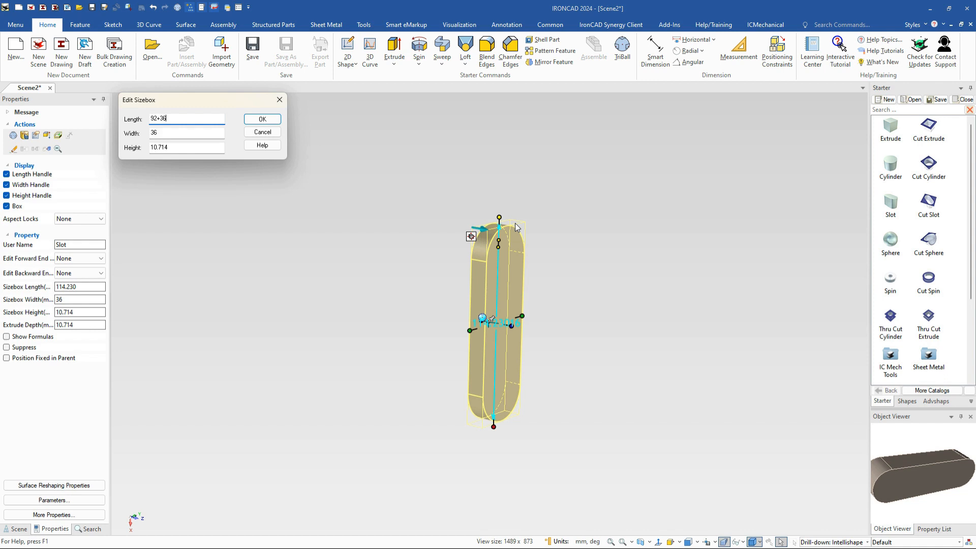
click(262, 119)
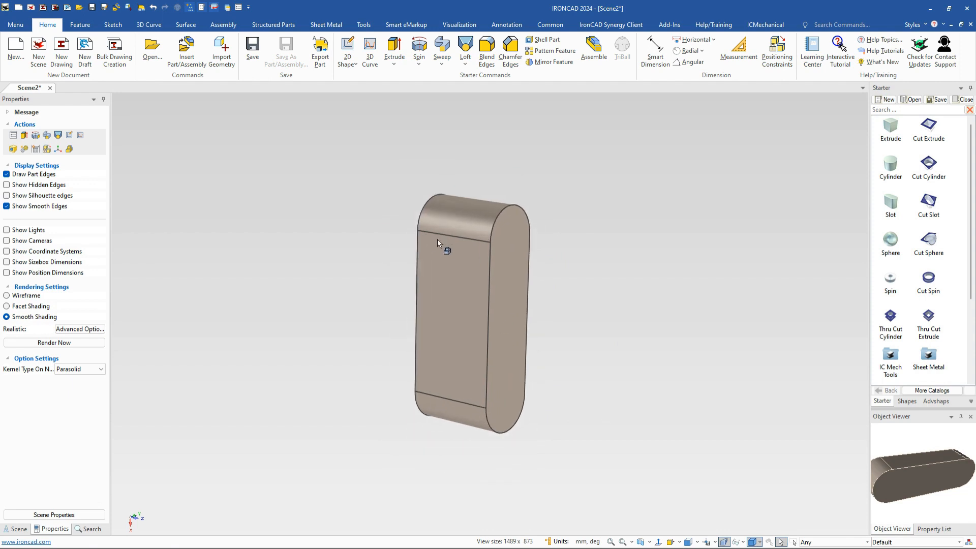
mouse_move(457, 241)
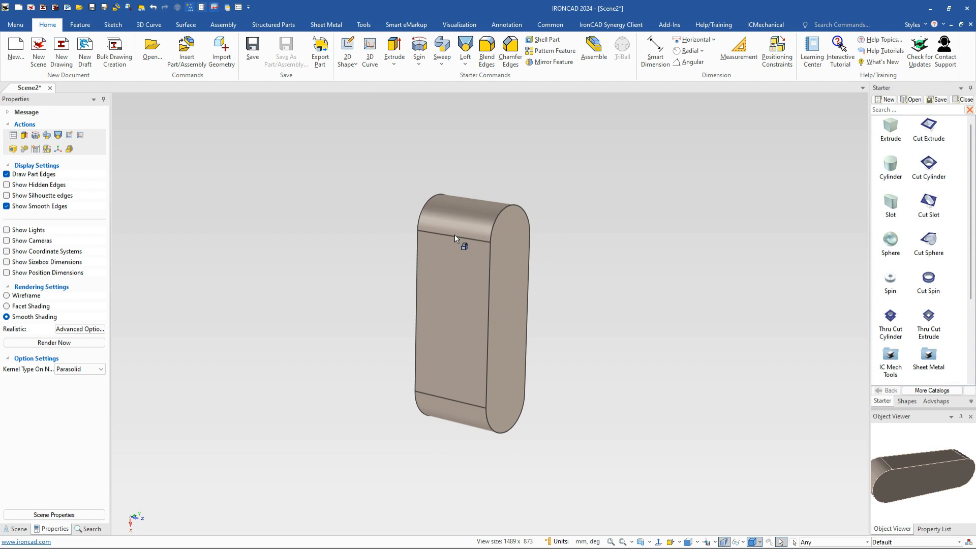
mouse_move(897, 174)
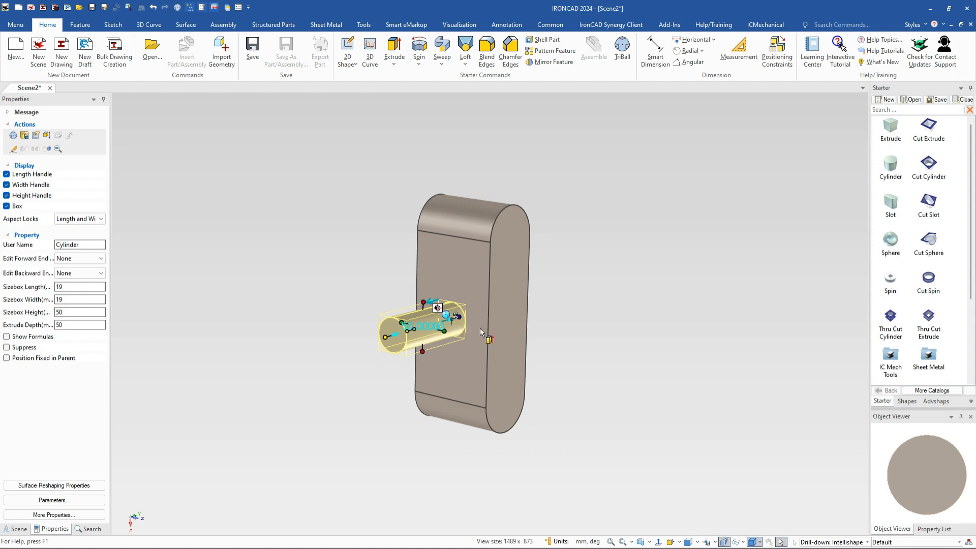
mouse_move(470, 311)
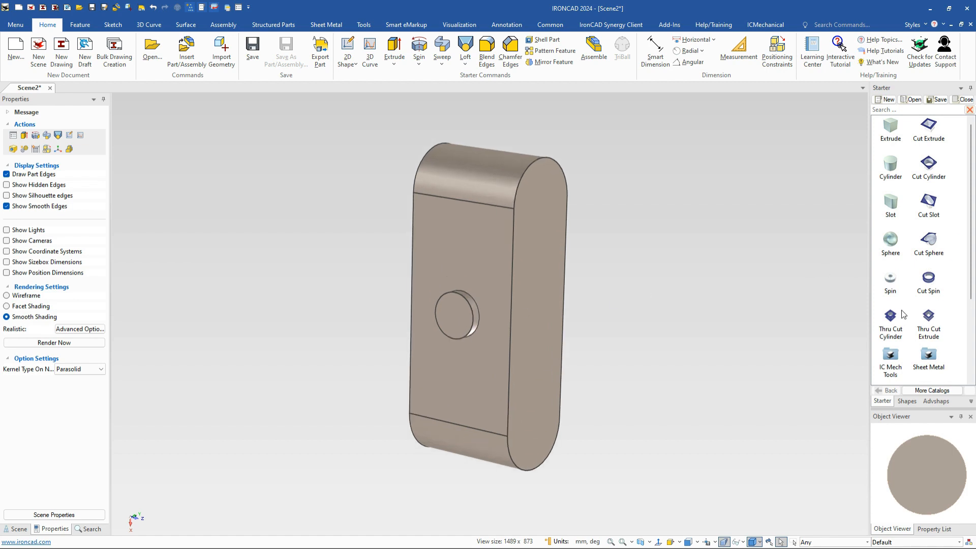
Drop a 40 mm counterbore cylinder on the 19 mm hole centre, 12 deep.
click(454, 317)
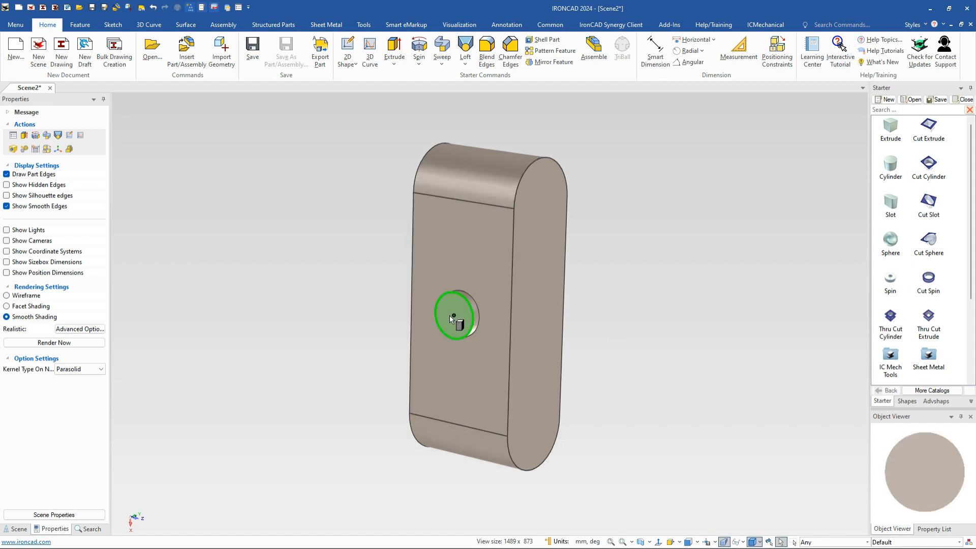
click(453, 315)
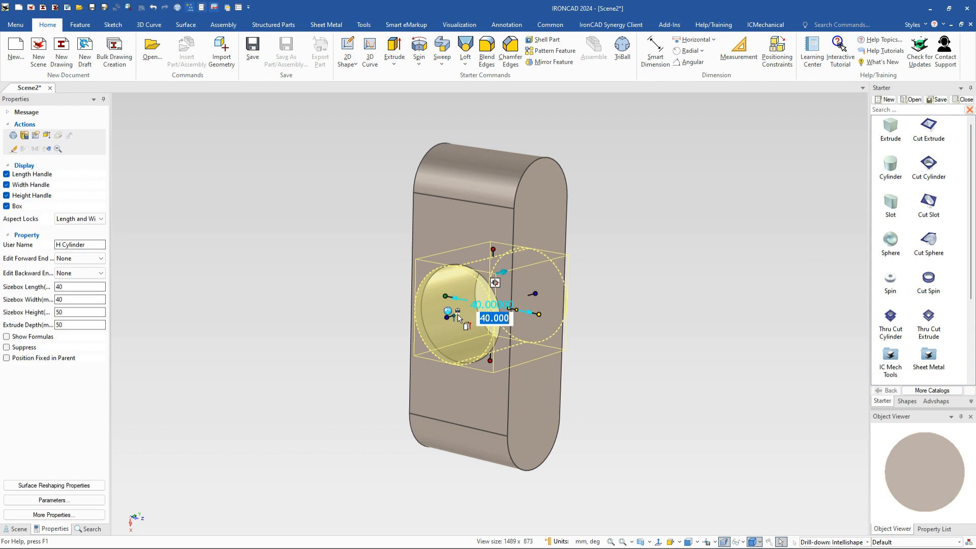
text(12)
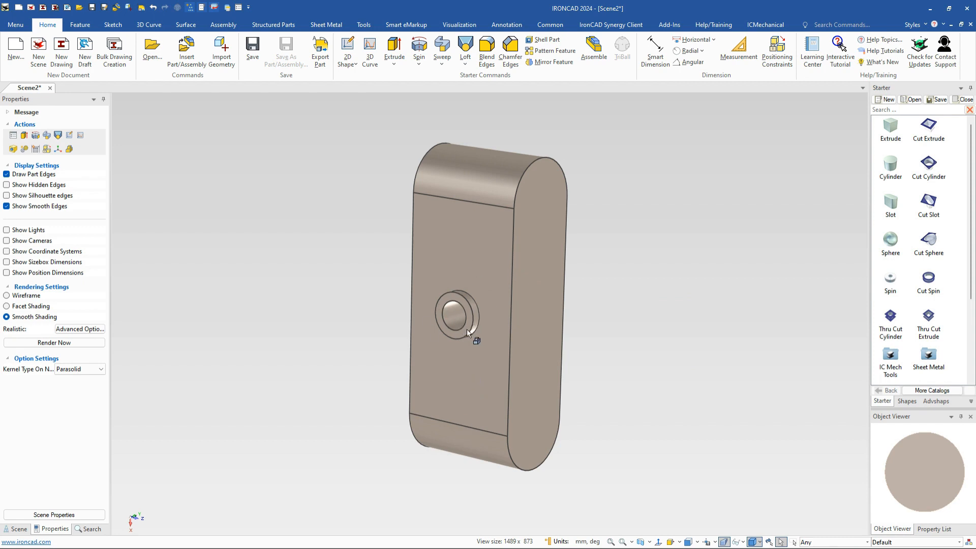
Link-copy the counterbored hole 45 mm along the block via TriBall, repeated in reverse direction.
click(461, 315)
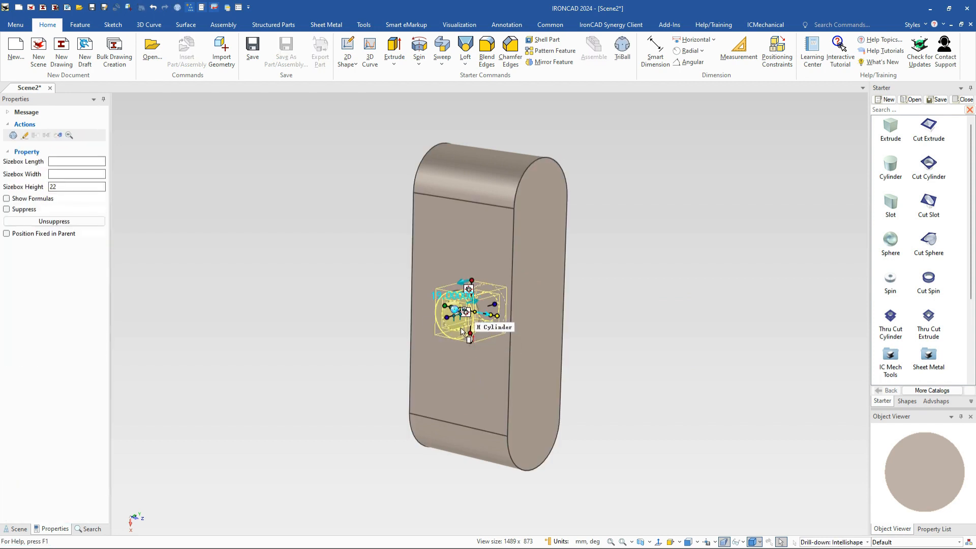
click(622, 47)
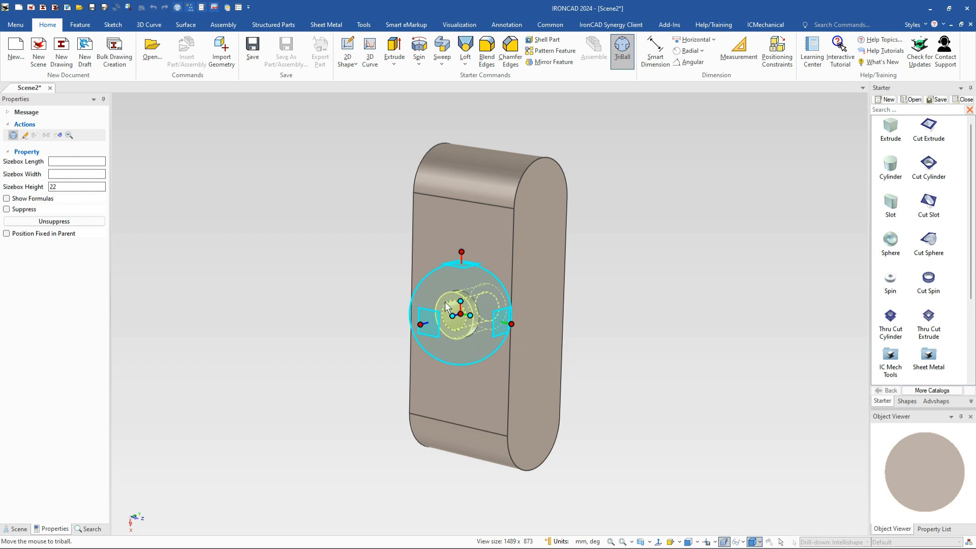
mouse_move(460, 261)
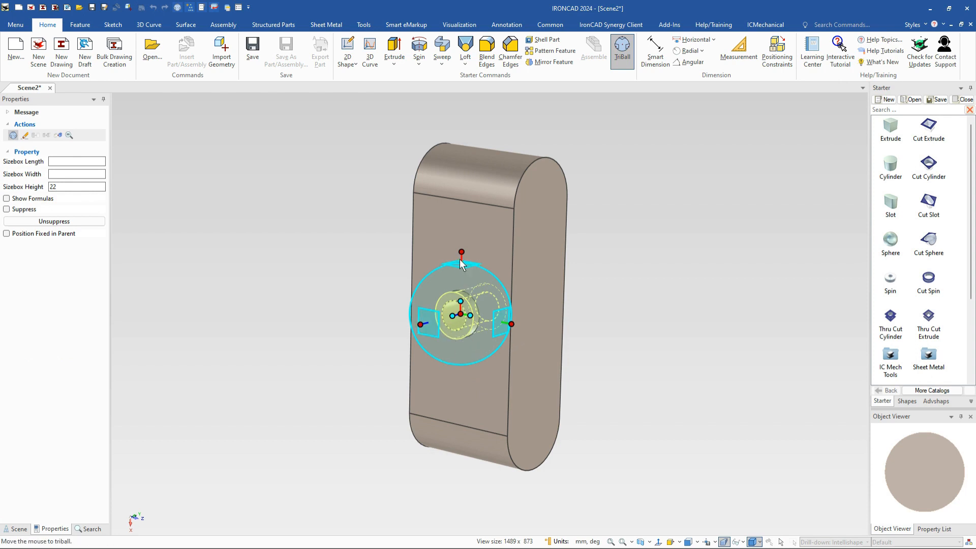
drag(462, 252, 459, 372)
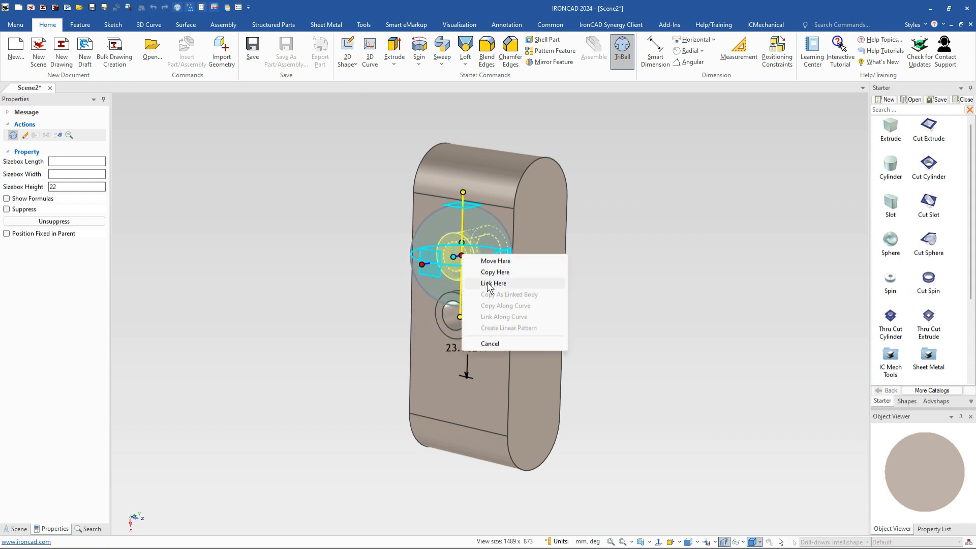
click(494, 283)
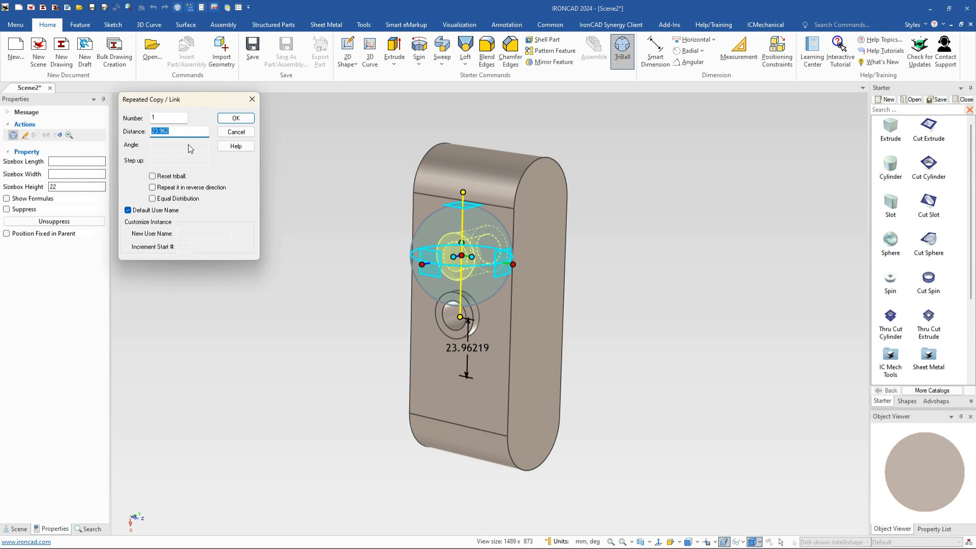
text(45)
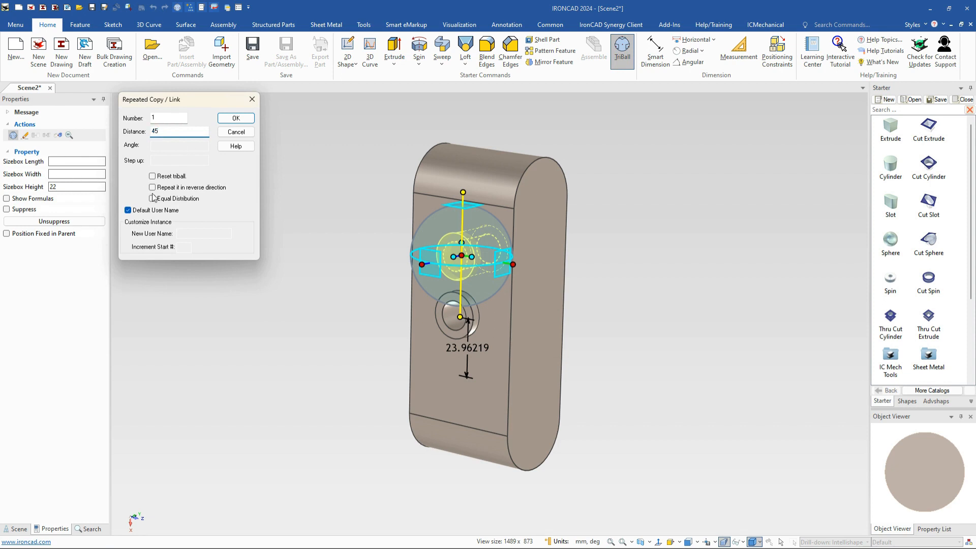
click(152, 187)
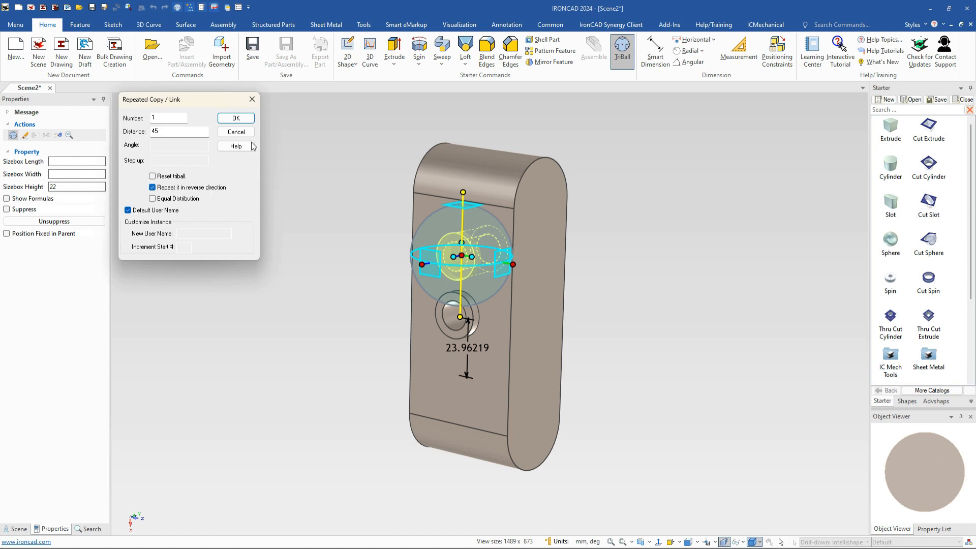
click(236, 118)
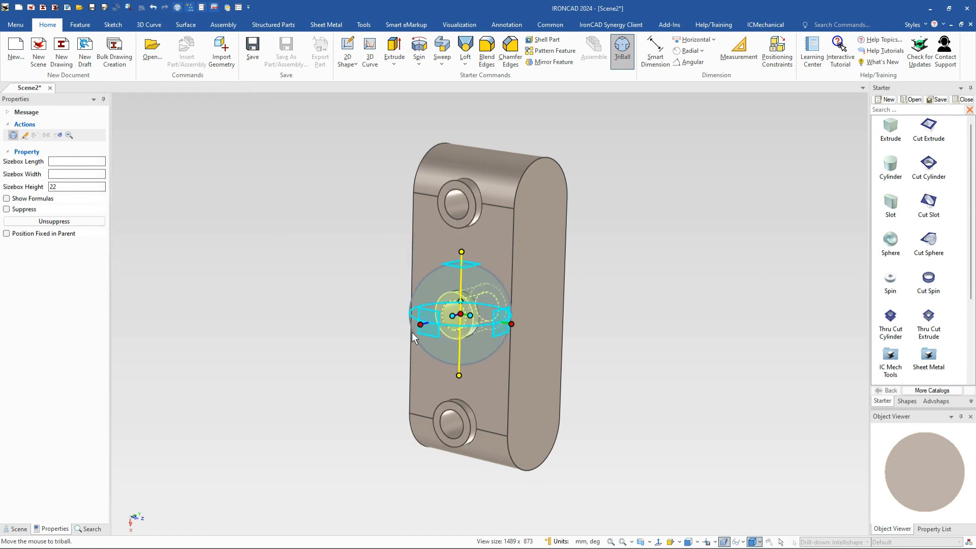
mouse_move(473, 303)
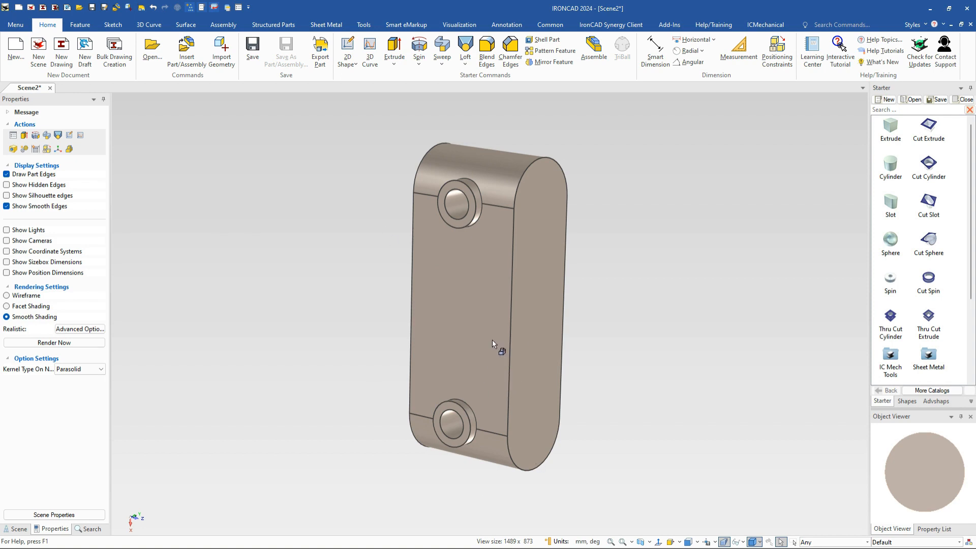
mouse_move(494, 341)
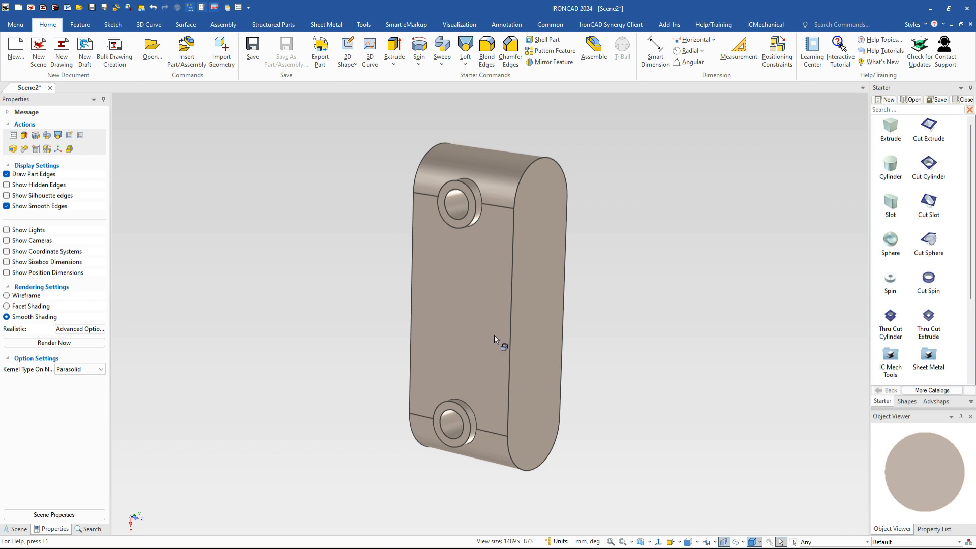
mouse_move(566, 322)
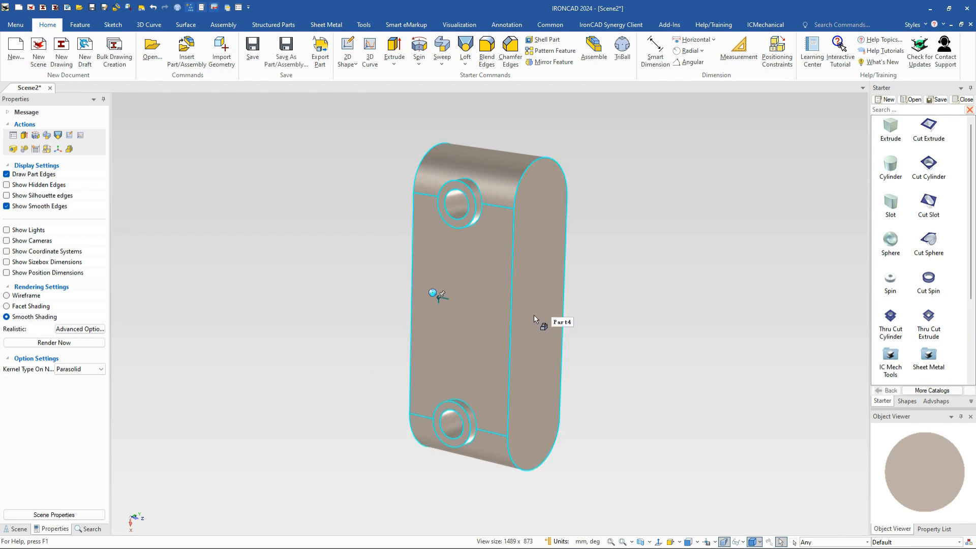
Extrude the block's rounded side face to a 15 mm depth.
click(548, 311)
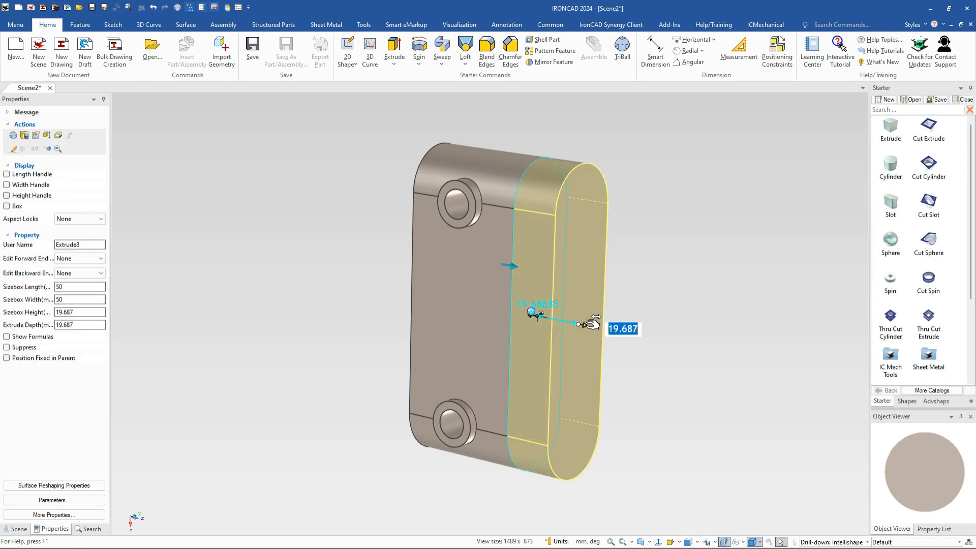
text(15)
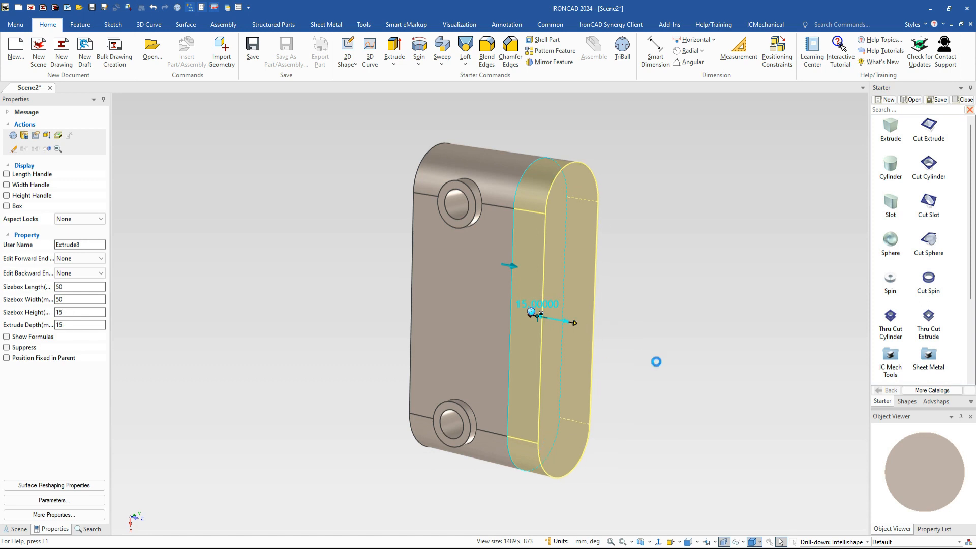
mouse_move(581, 229)
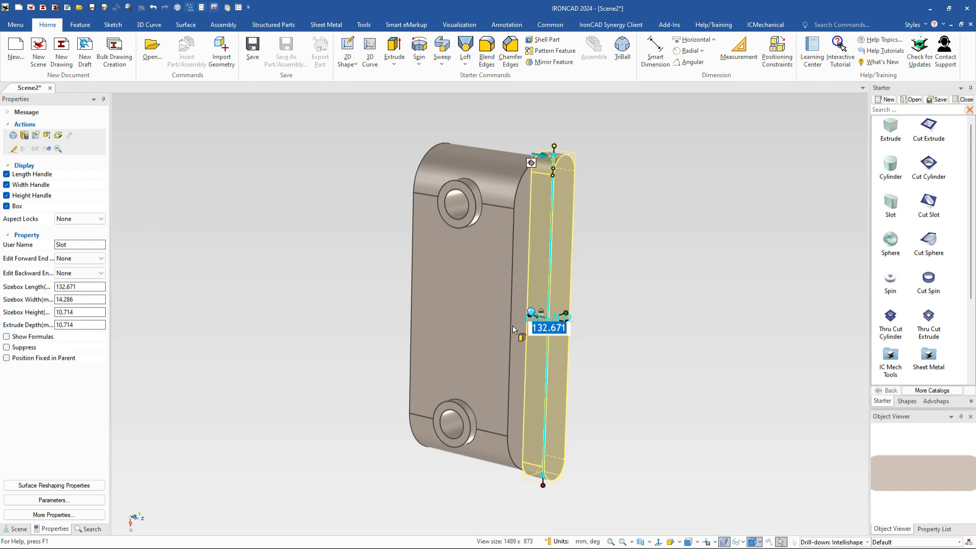
Widen the new side Slot plate to 50 mm with length 92, then view the other side.
drag(566, 315, 515, 328)
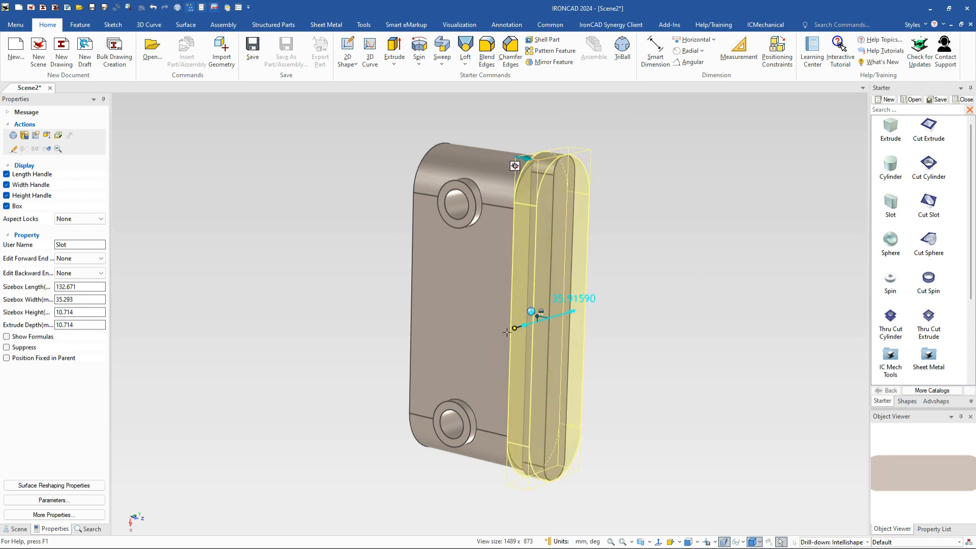
drag(537, 315, 567, 319)
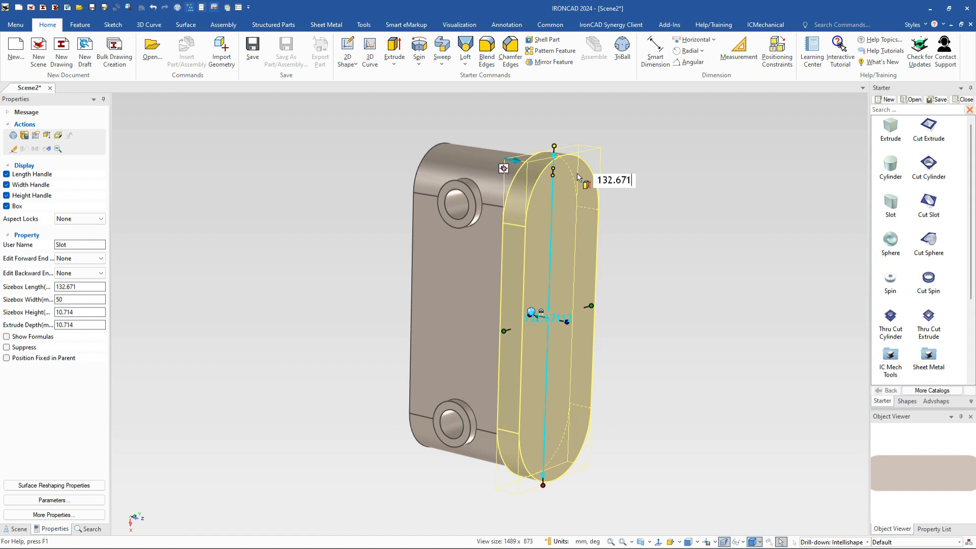
text(92)
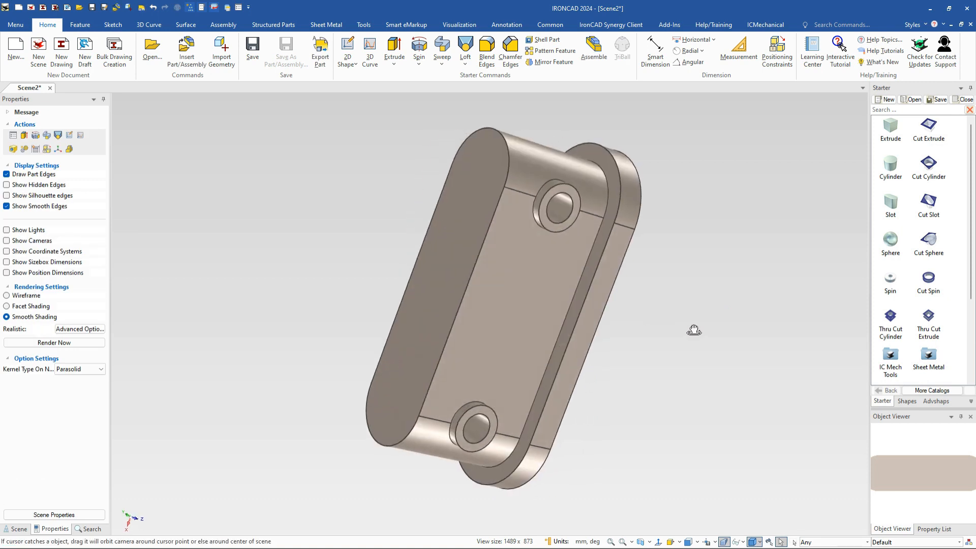
drag(695, 329, 572, 322)
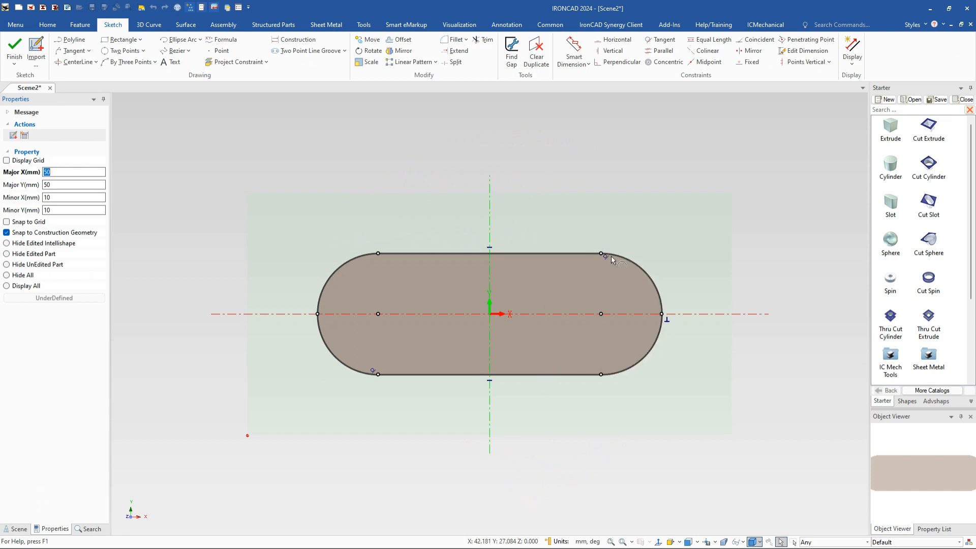
mouse_move(306, 258)
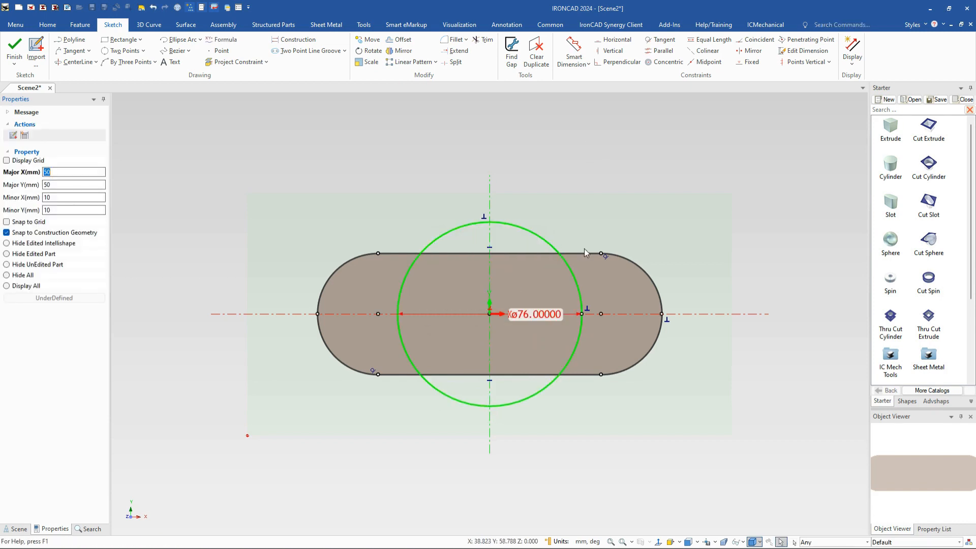
mouse_move(102, 74)
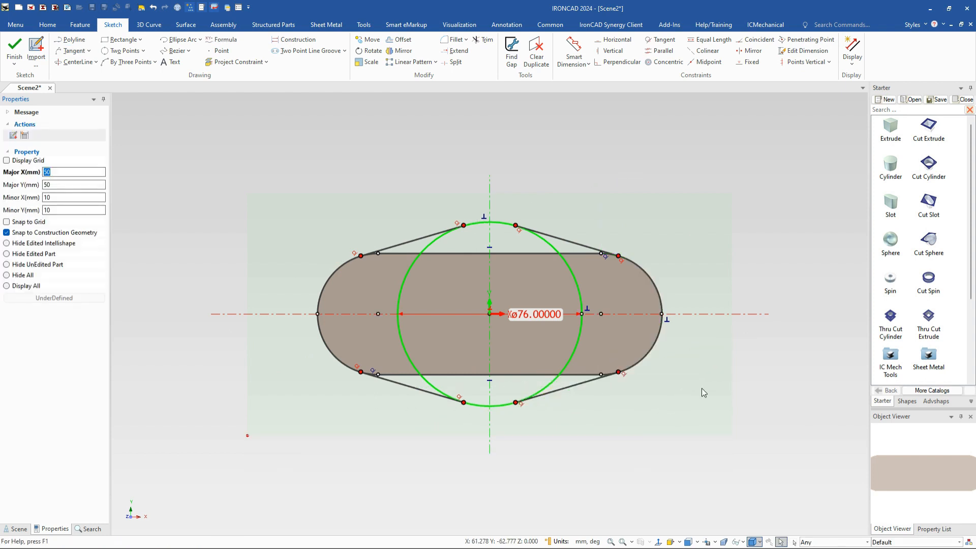
mouse_move(469, 260)
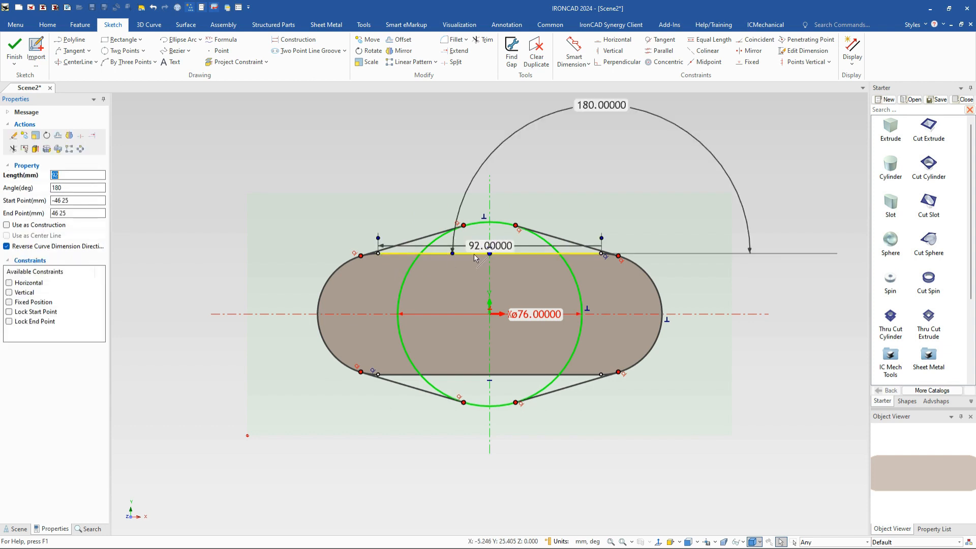
mouse_move(602, 304)
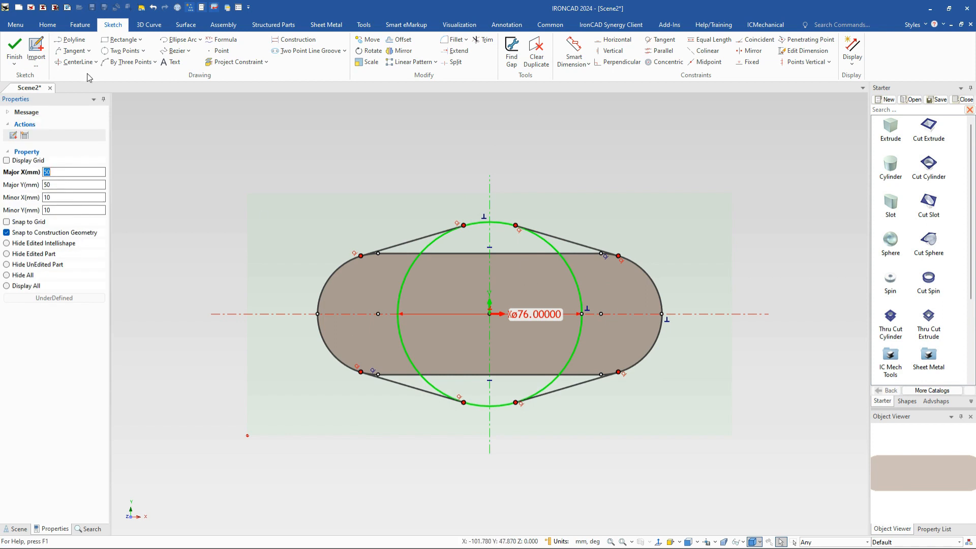
Trim the unwanted circle segments, leaving short arcs joining the tangent lines.
click(482, 39)
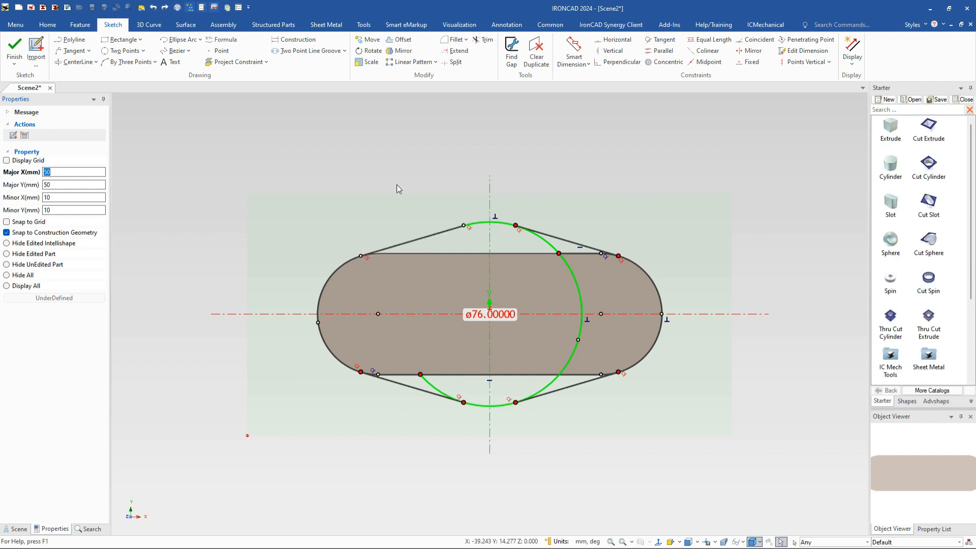
click(484, 40)
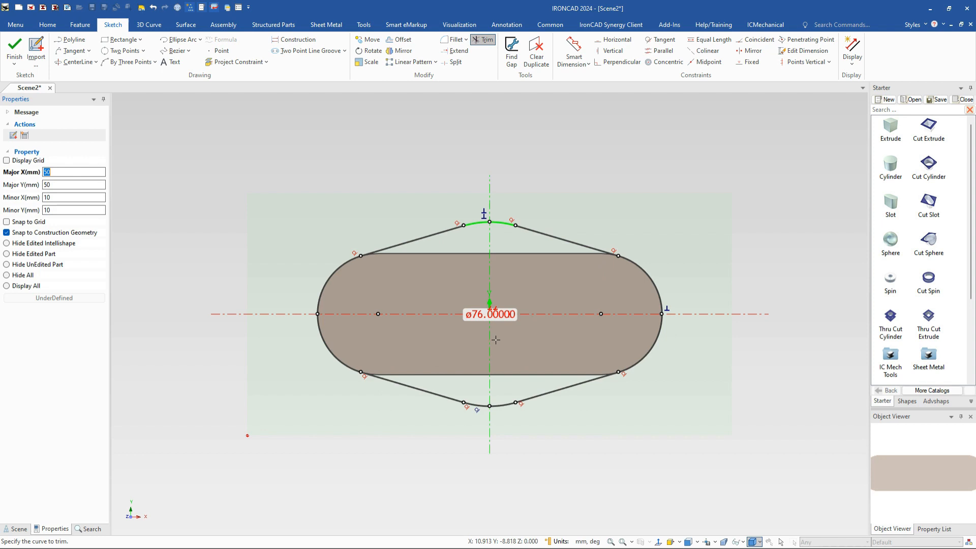
mouse_move(417, 353)
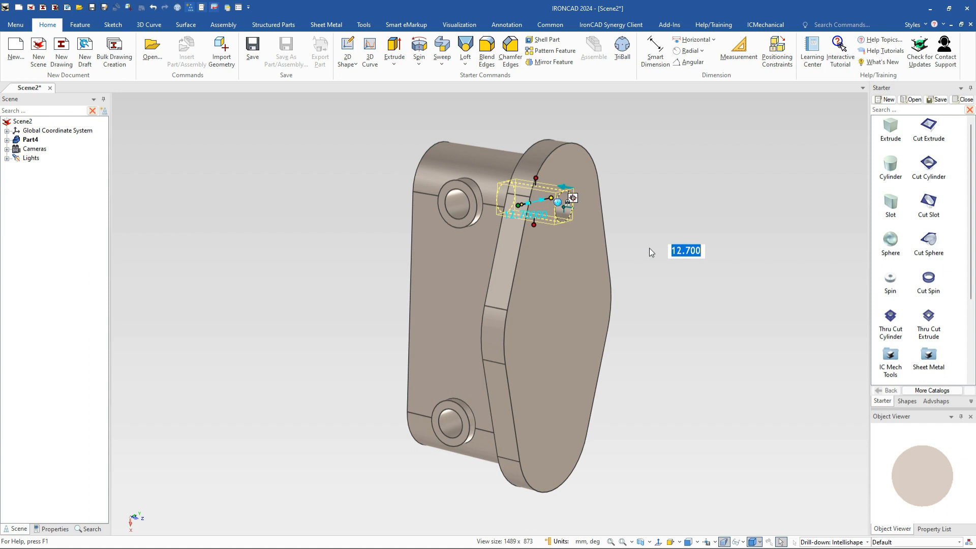
Set the upper hole dimension to 14 and add a Starter Cylinder on the side plate.
text(14)
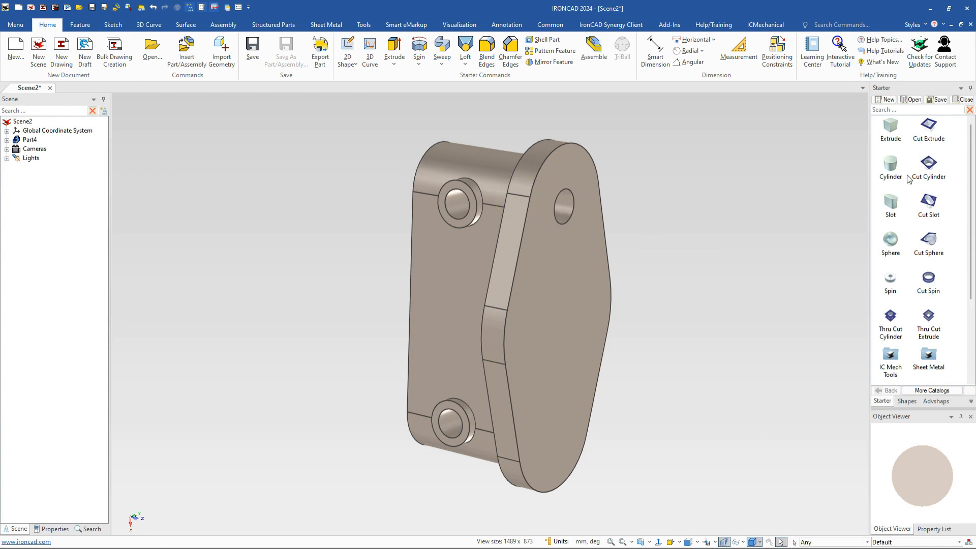
click(562, 206)
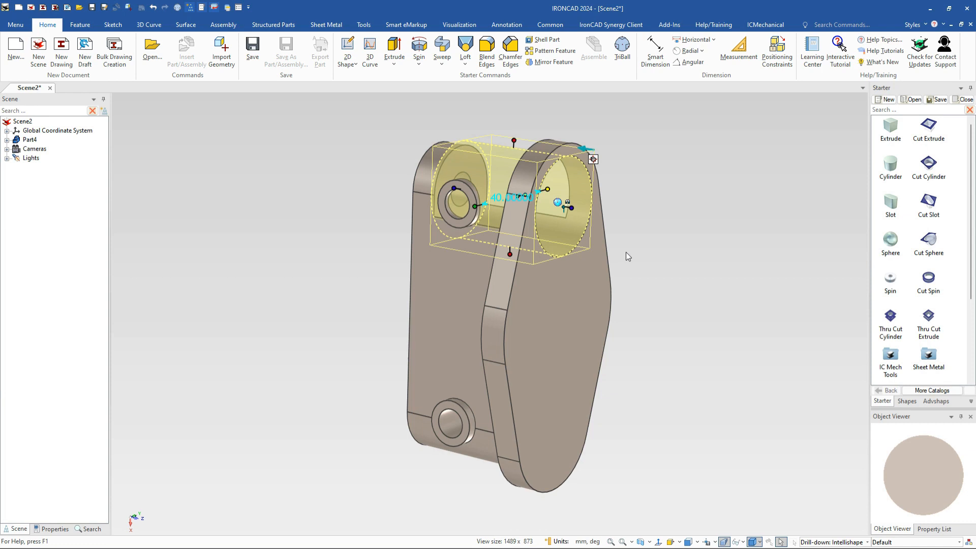
mouse_move(578, 214)
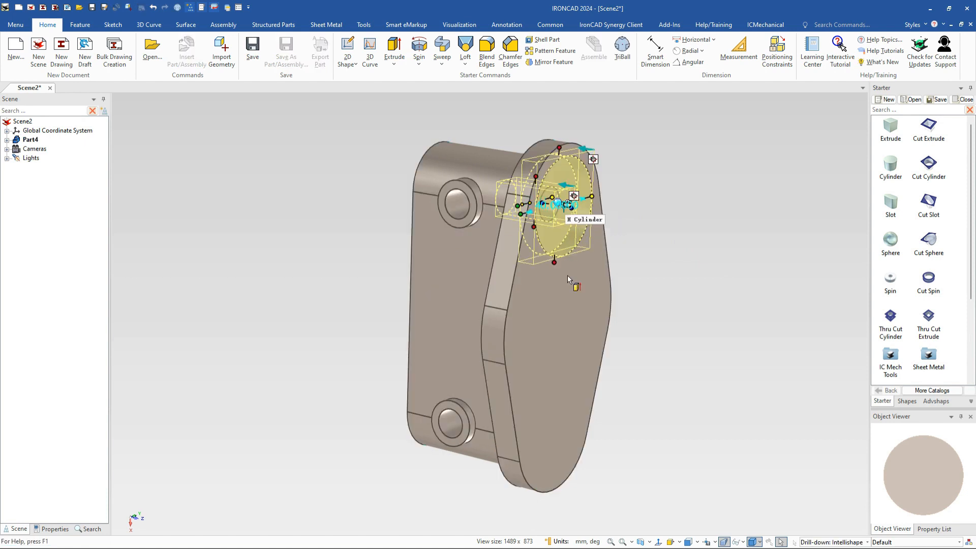
click(622, 49)
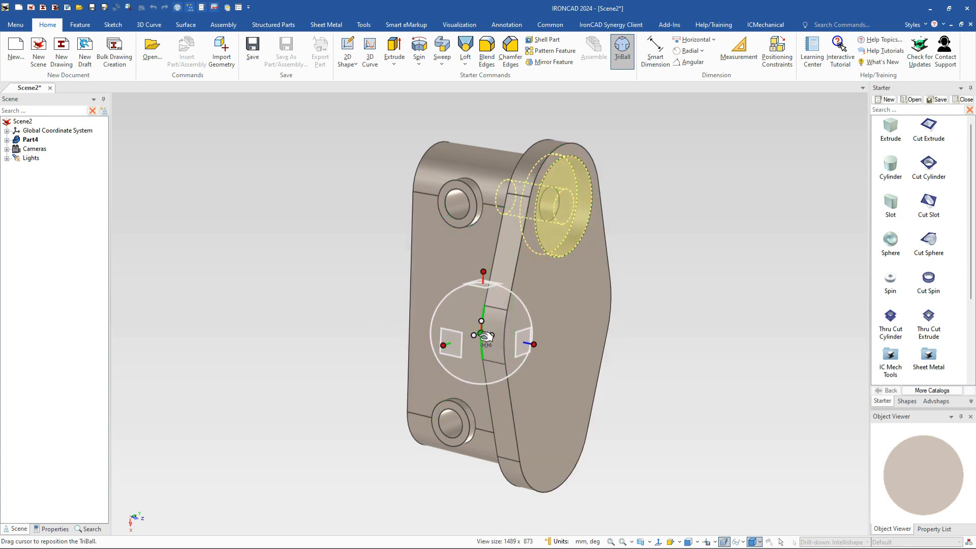
Move the TriBall pivot to the block centre and rotate-copy the cylinder 180°.
drag(482, 335, 564, 296)
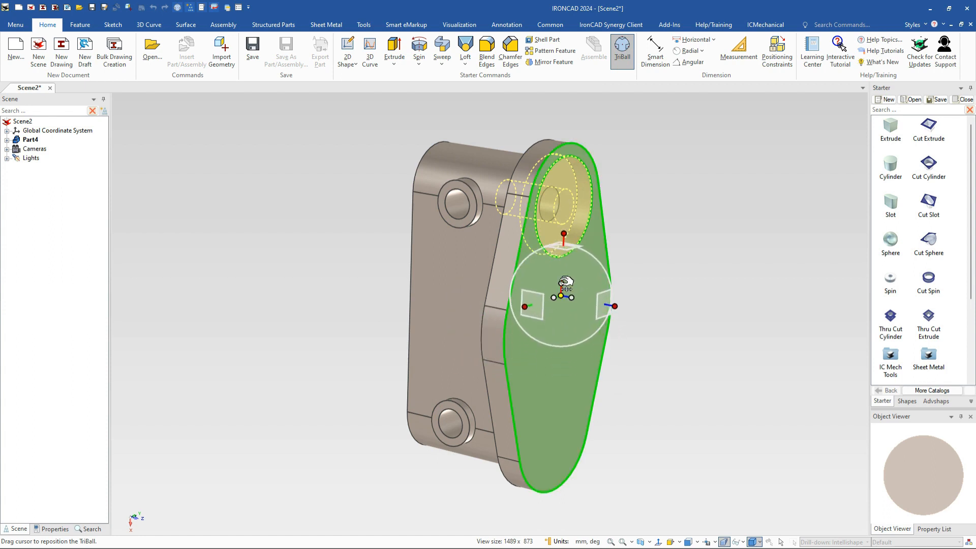
drag(563, 287, 458, 302)
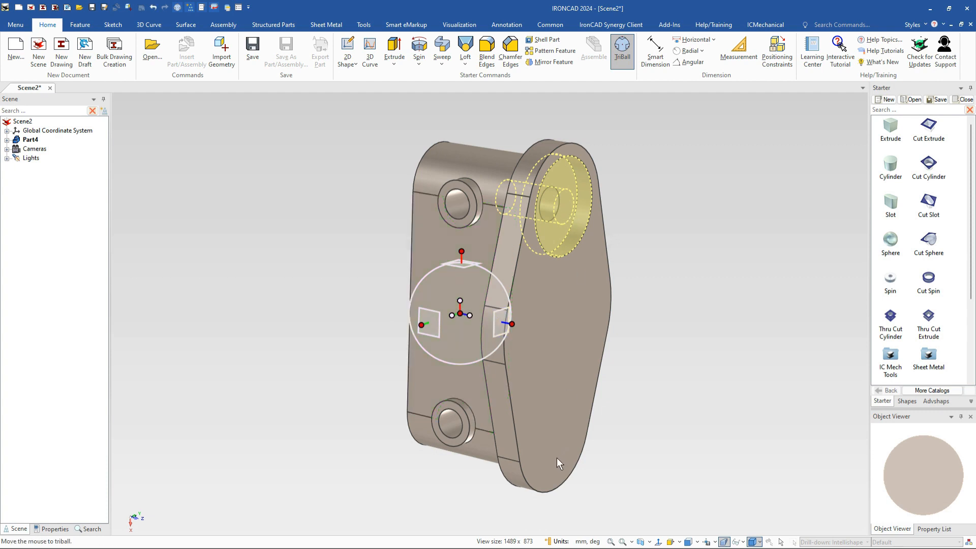
mouse_move(466, 309)
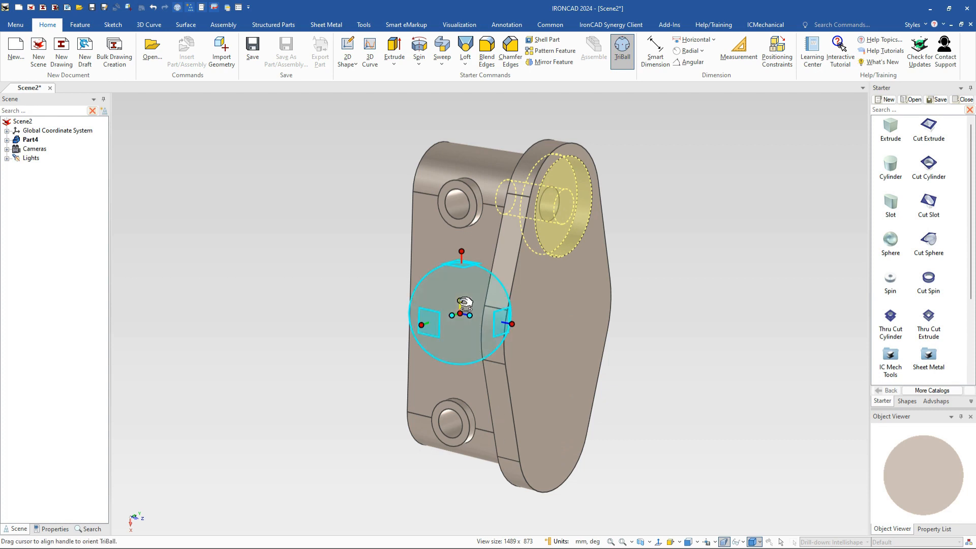
right_click(461, 314)
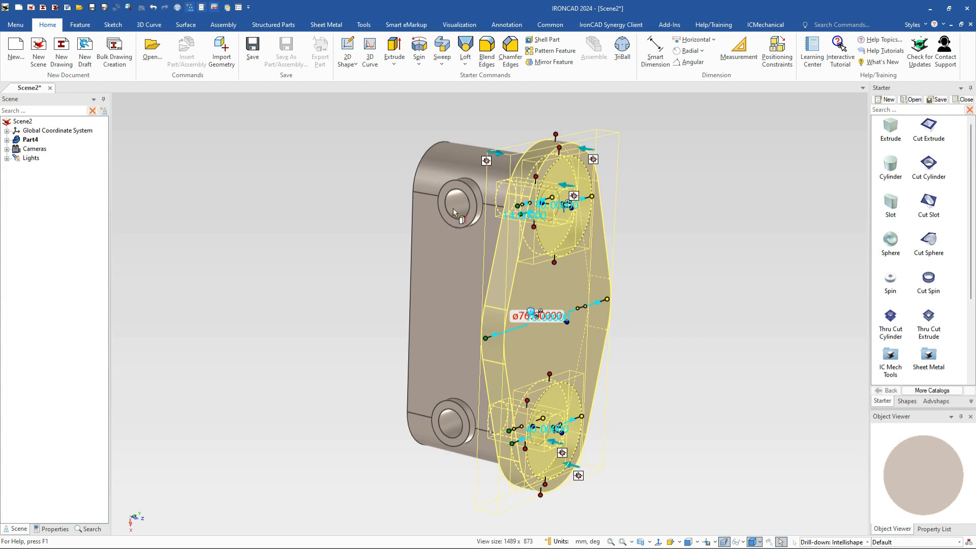
Mirror-copy the side plate with its holes about the block's upper hole via TriBall.
click(623, 49)
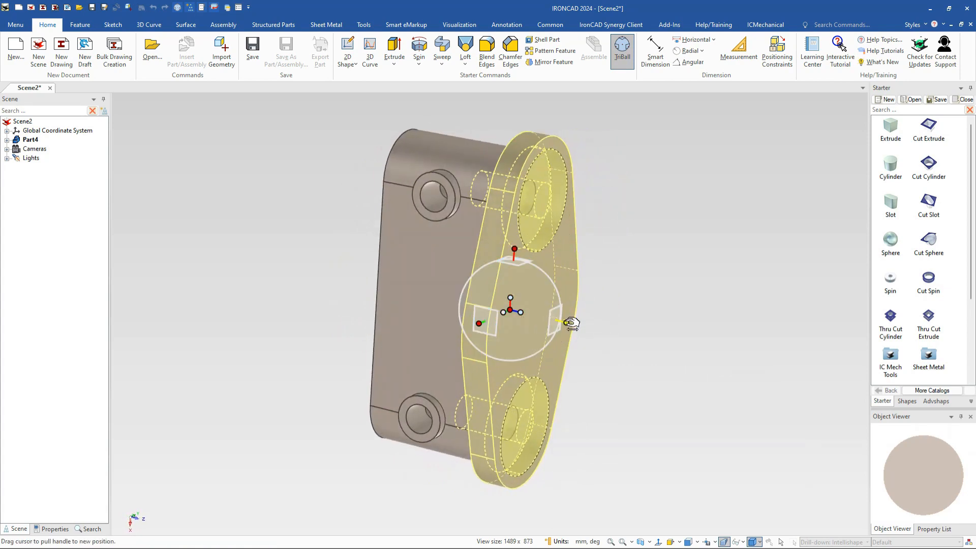
drag(570, 323, 437, 193)
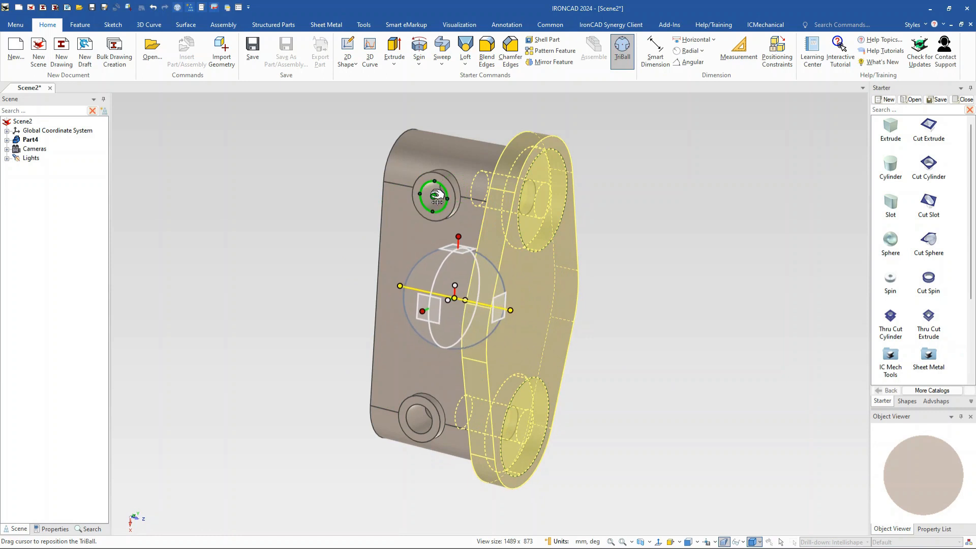
right_click(464, 301)
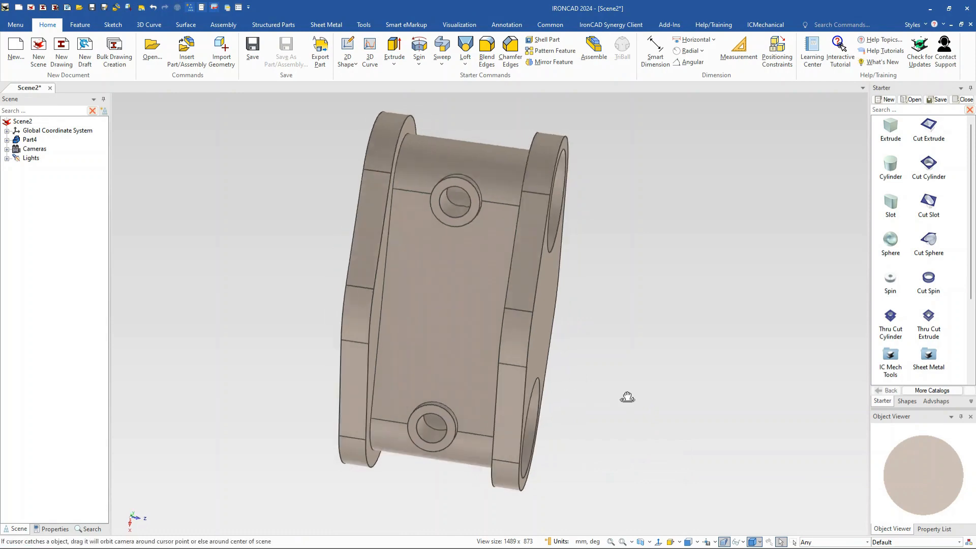
Orbit the model to inspect both mirrored side plates.
drag(627, 397, 638, 399)
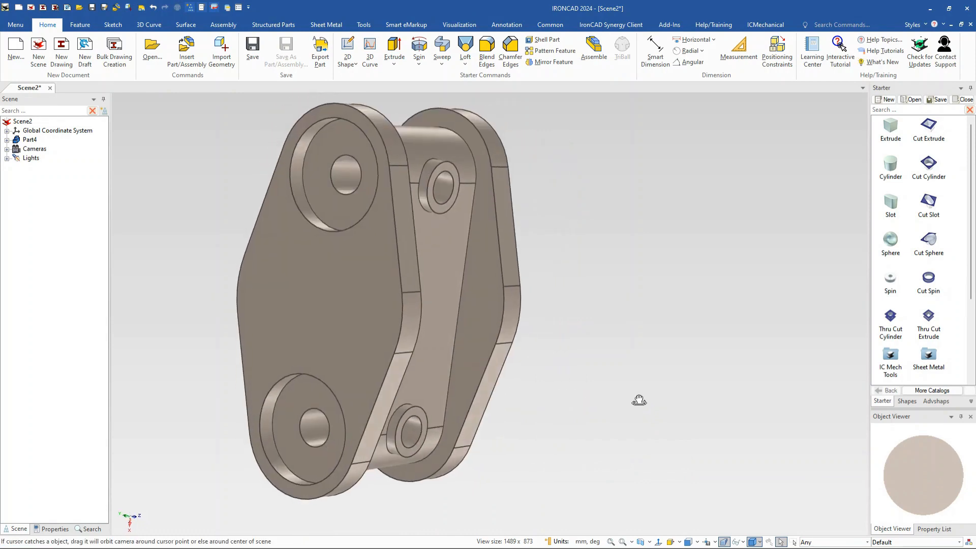
drag(640, 400, 380, 335)
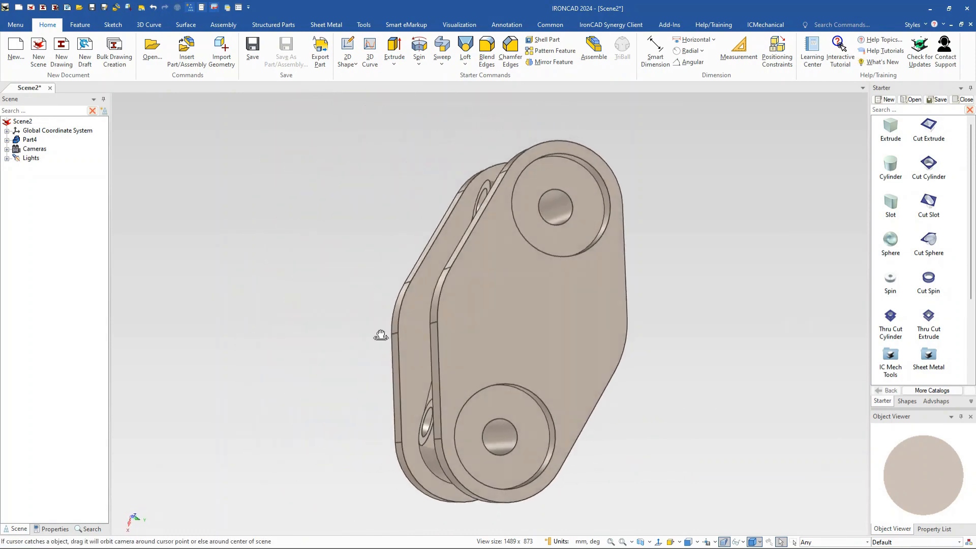
drag(380, 335, 349, 306)
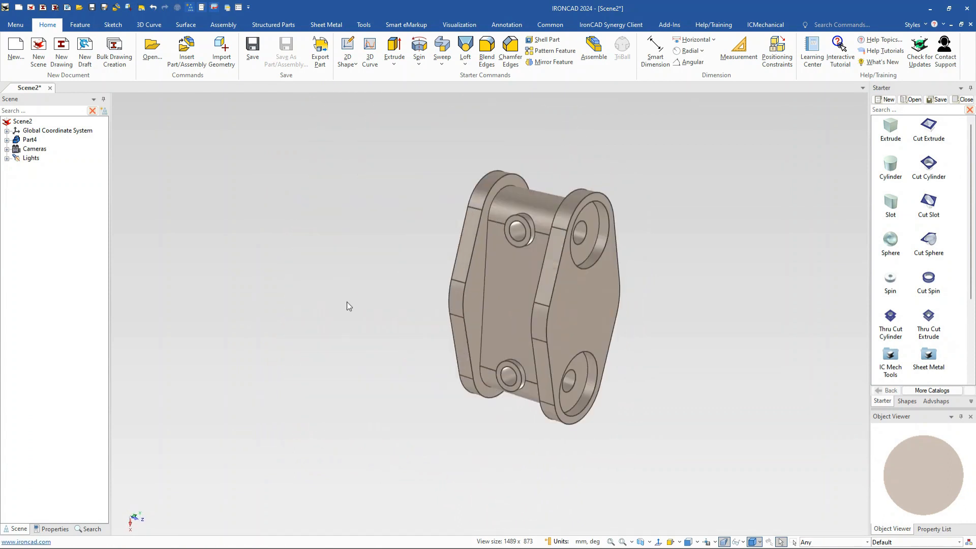
drag(349, 306, 626, 355)
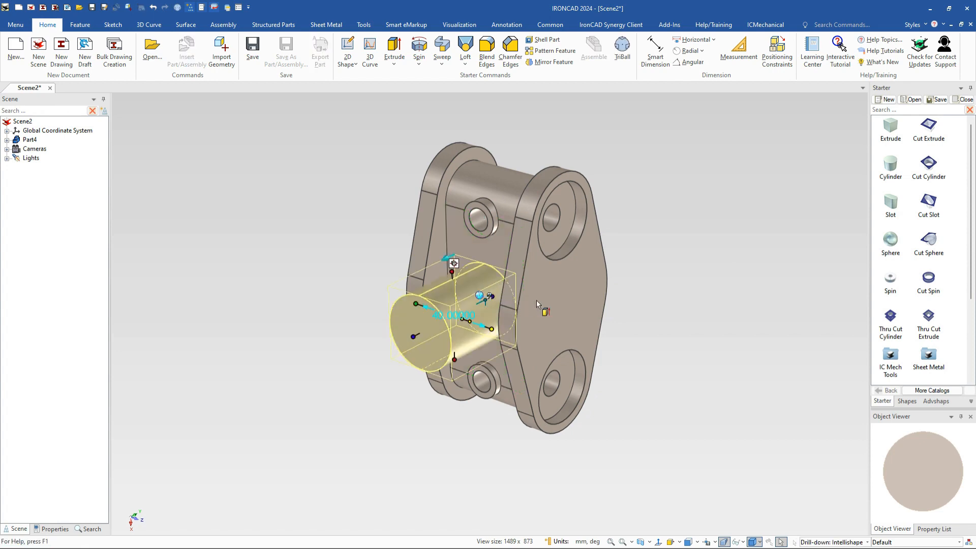
Position the new boss cylinder on the block's middle face, sizing it to 35.
drag(536, 305, 645, 326)
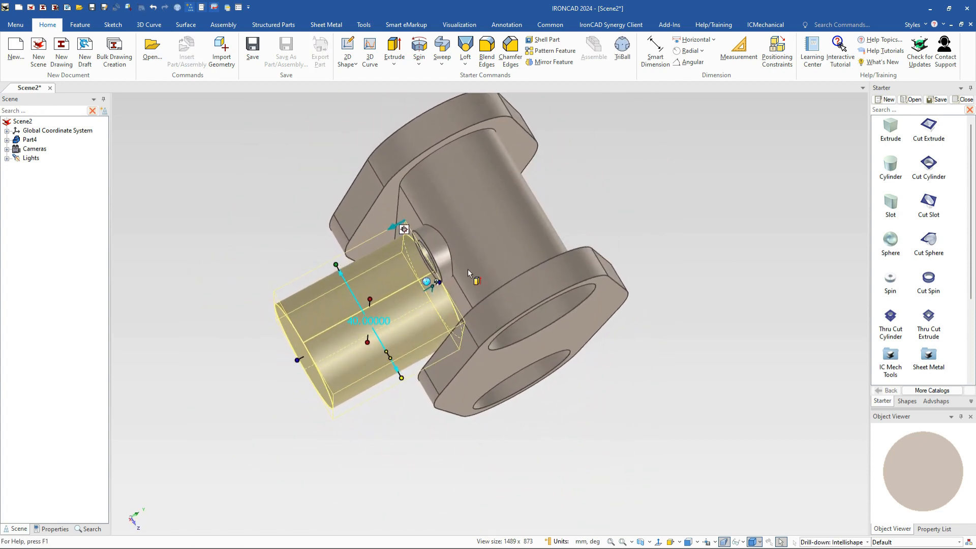
drag(470, 274, 657, 337)
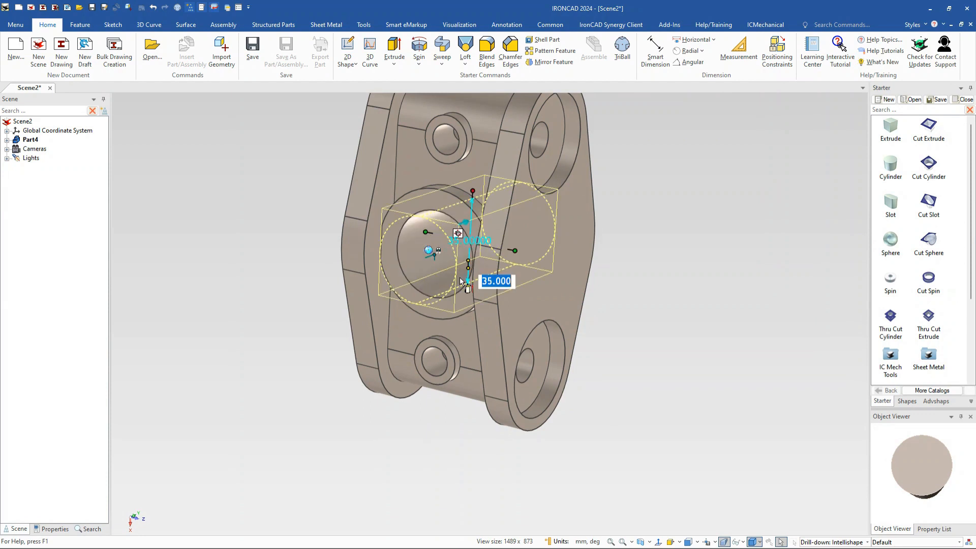
Set the cut cylinder's diameter to 35 mm, boring through the boss and both side plates.
click(658, 325)
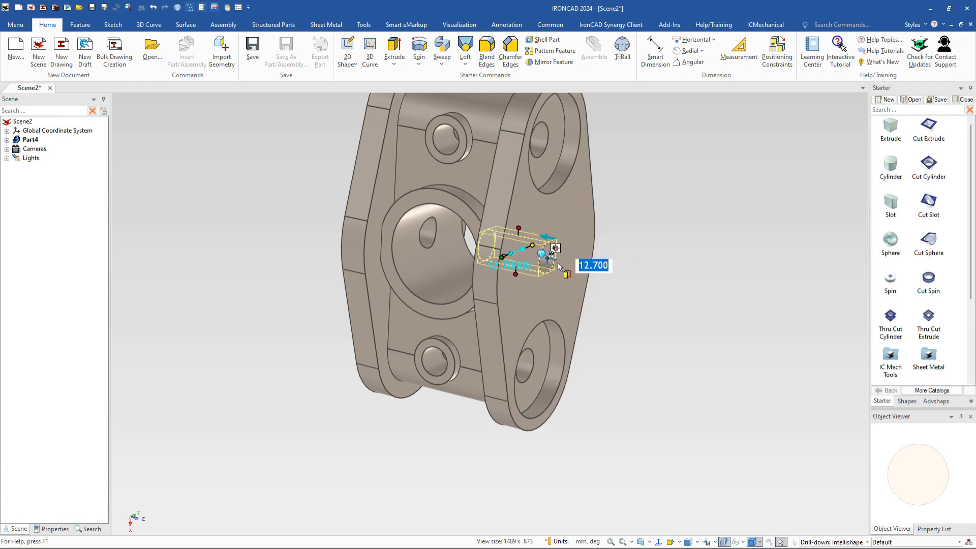
text(35)
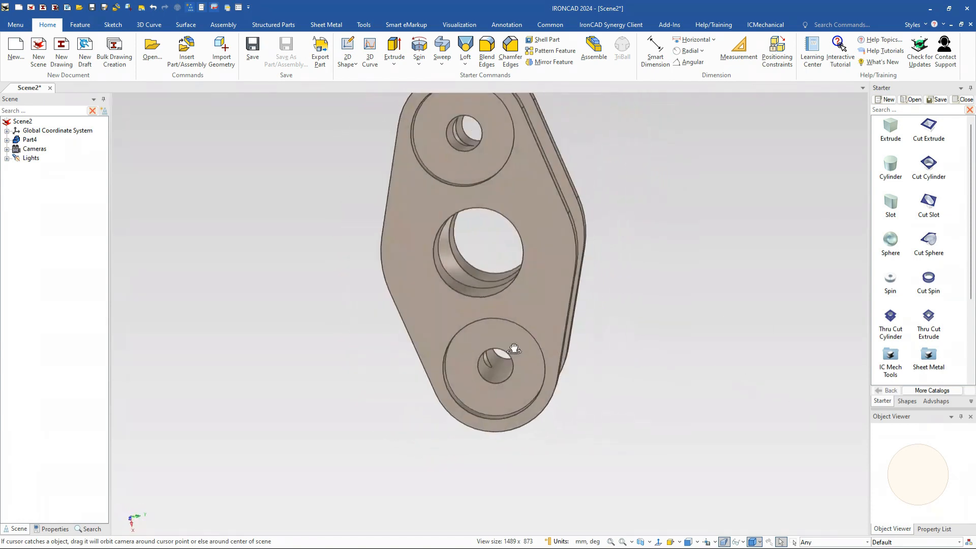
drag(514, 348, 411, 367)
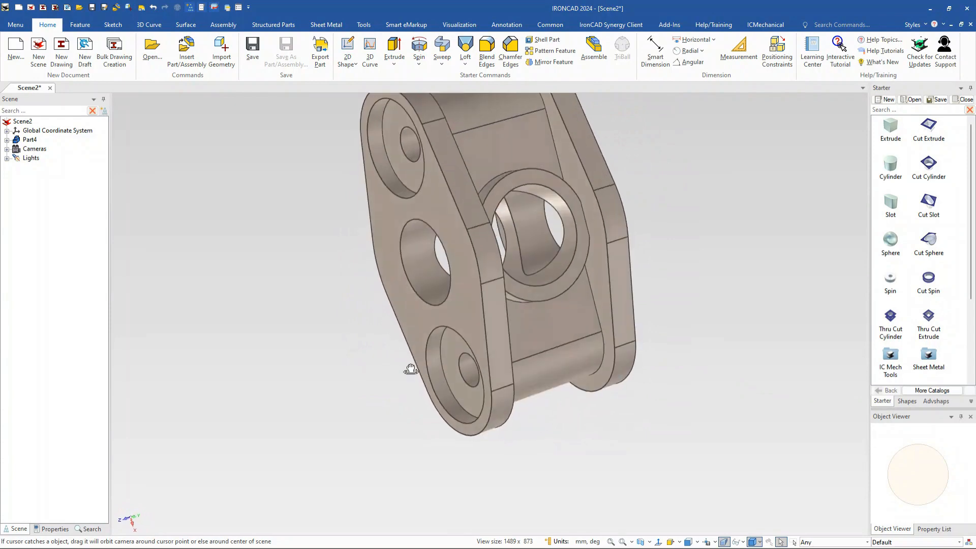
drag(411, 367, 467, 337)
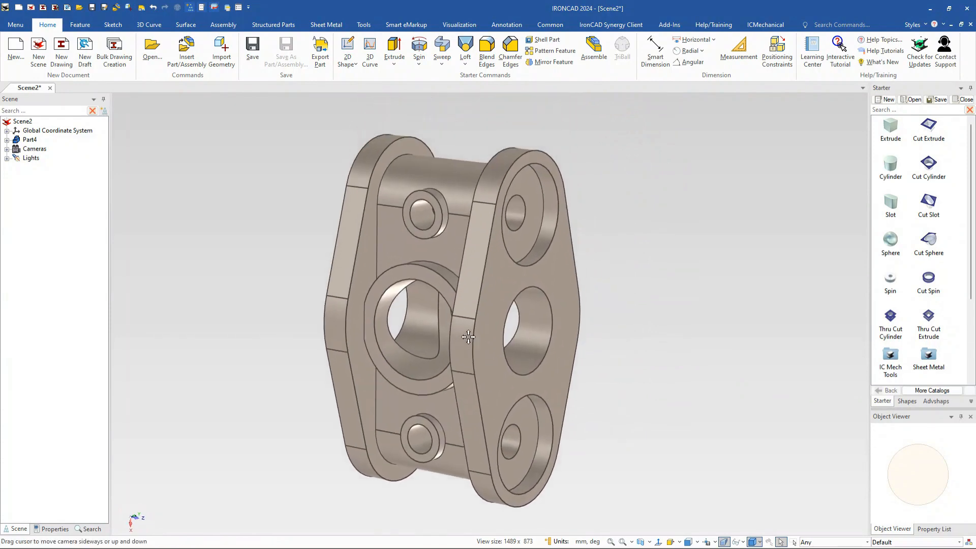
drag(468, 337, 452, 329)
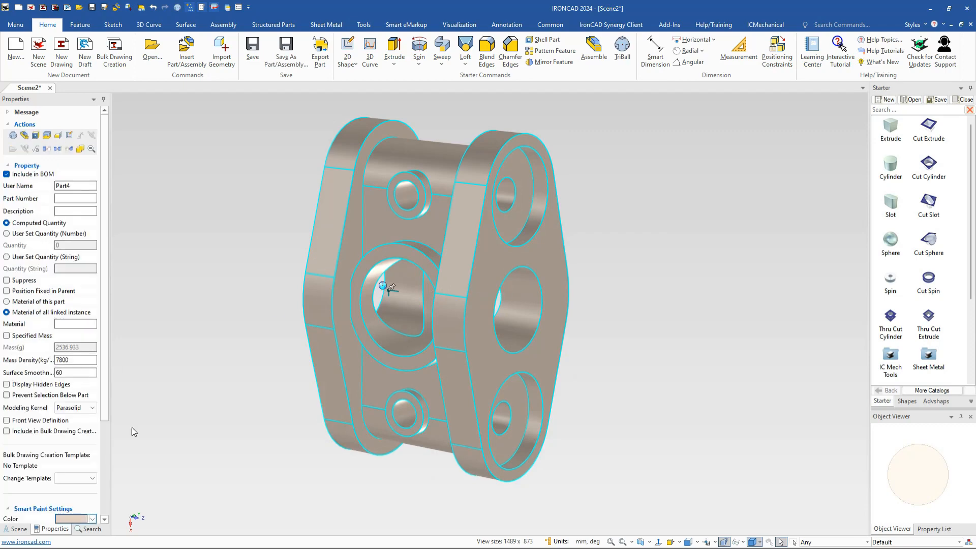
mouse_move(206, 428)
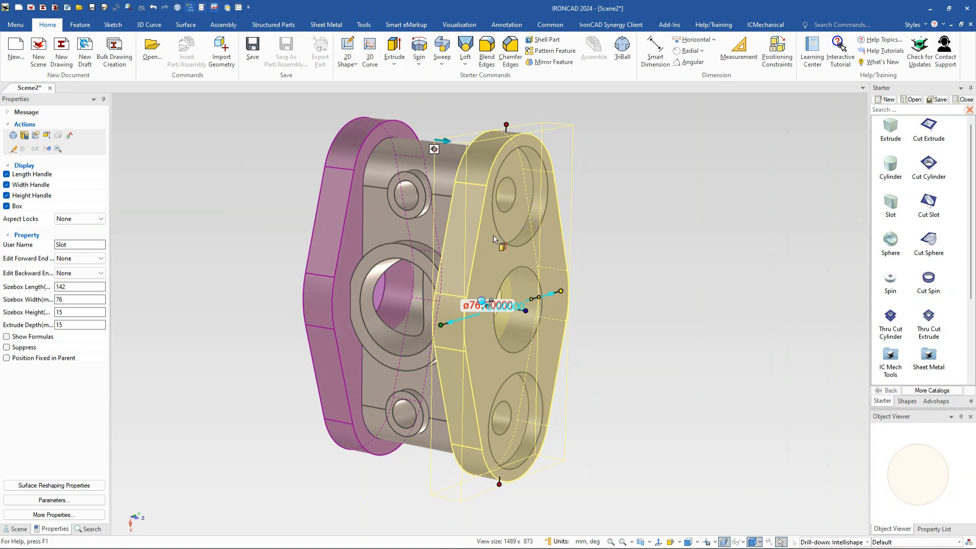
mouse_move(597, 398)
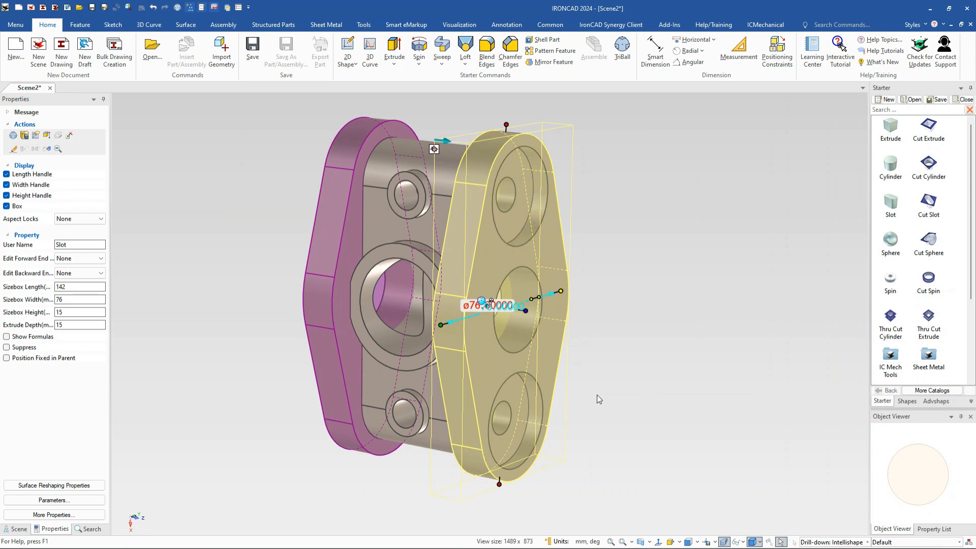